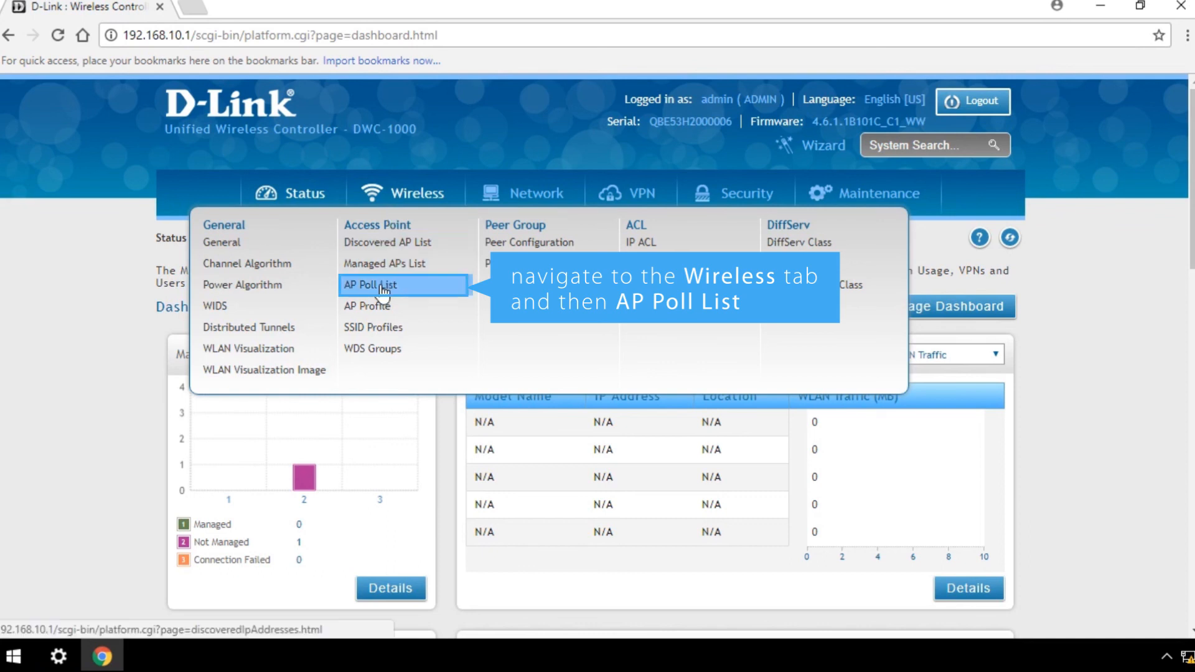
Go to Wireless > Access Point > AP Poll List to reach the IP Discovery page.
left_click(370, 284)
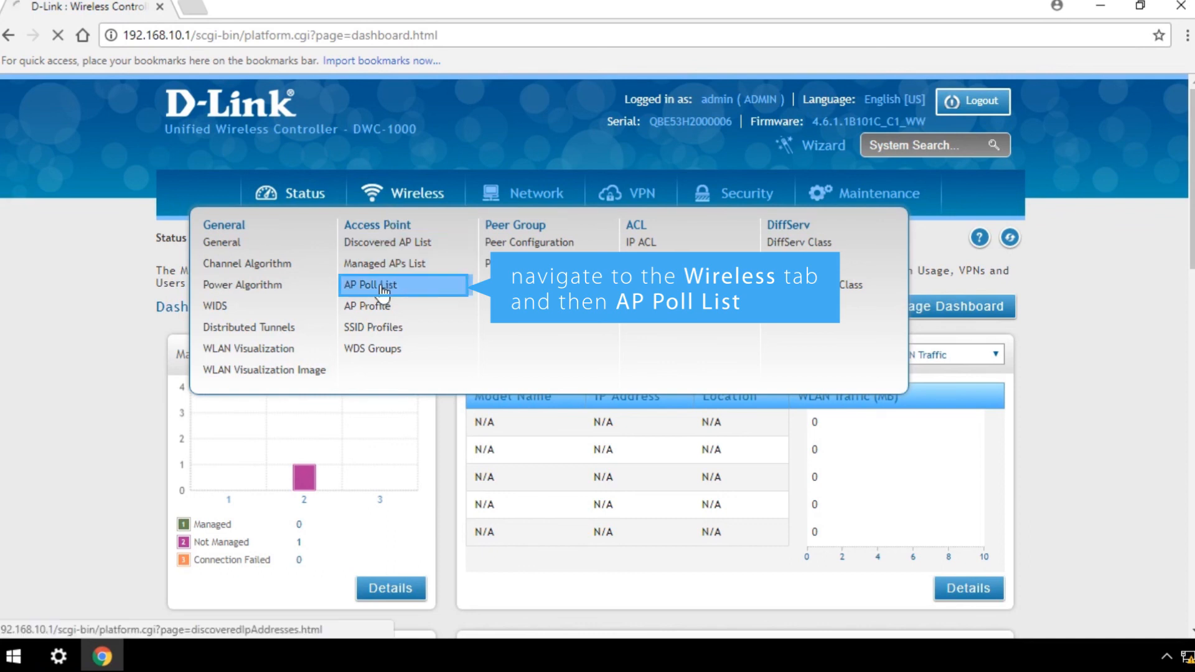
left_click(369, 284)
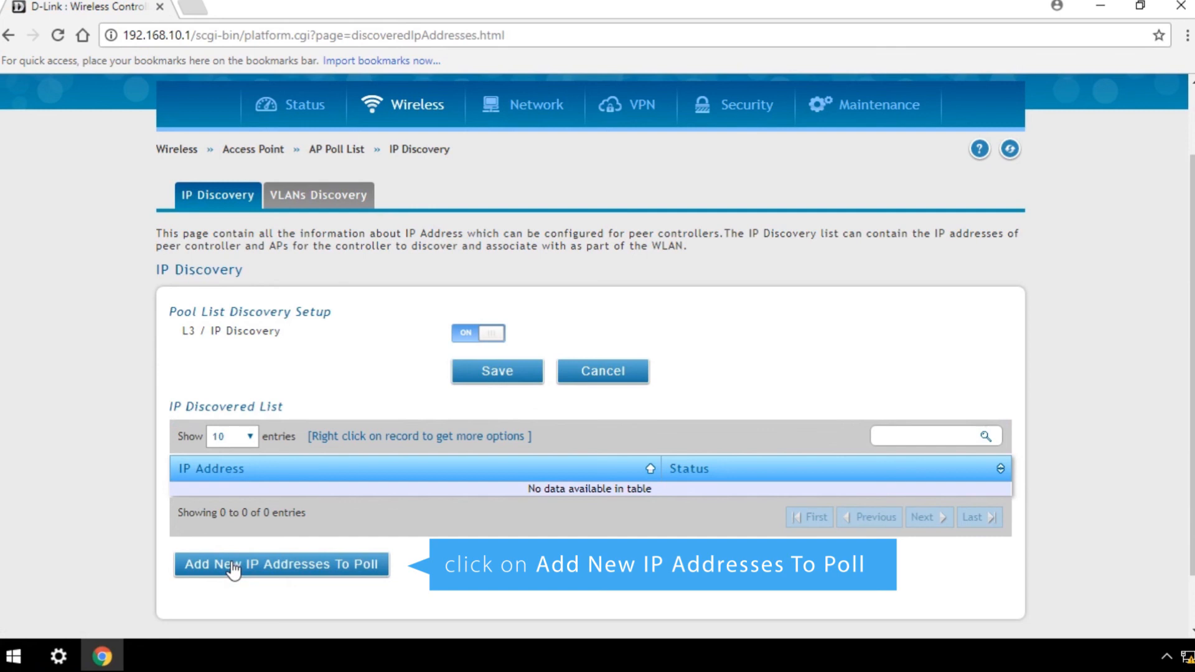
Add the IP range from 192.168.10.101 to poll, save it, and refresh until its addresses show Polled.
left_click(280, 564)
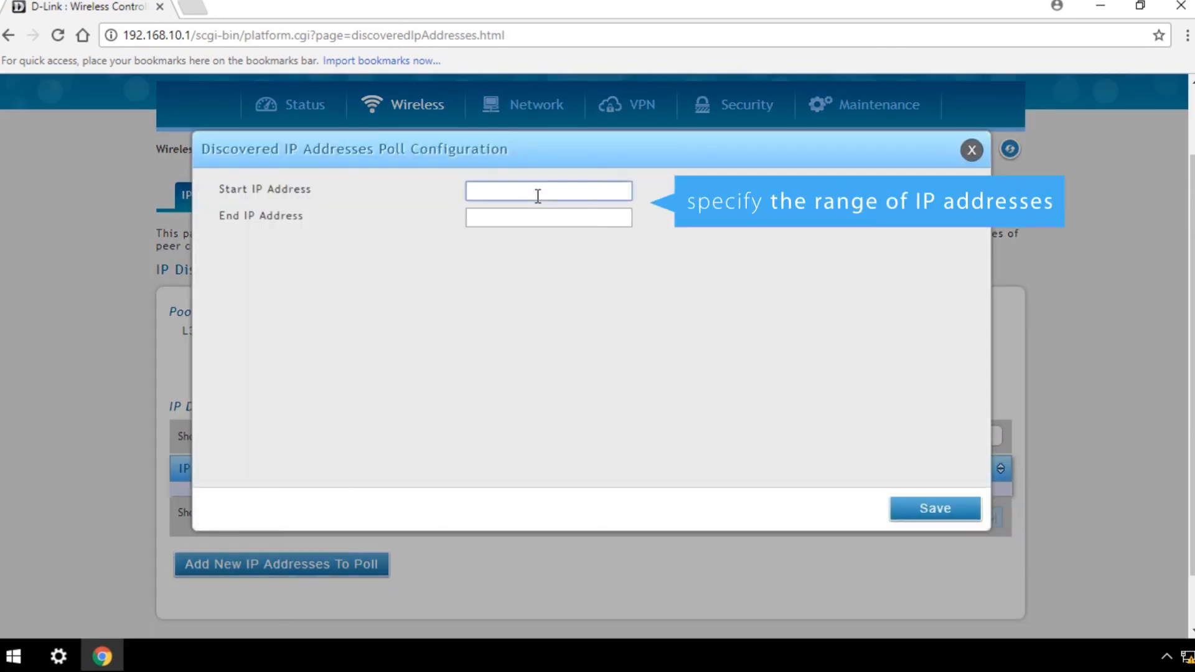
type("192.168.1")
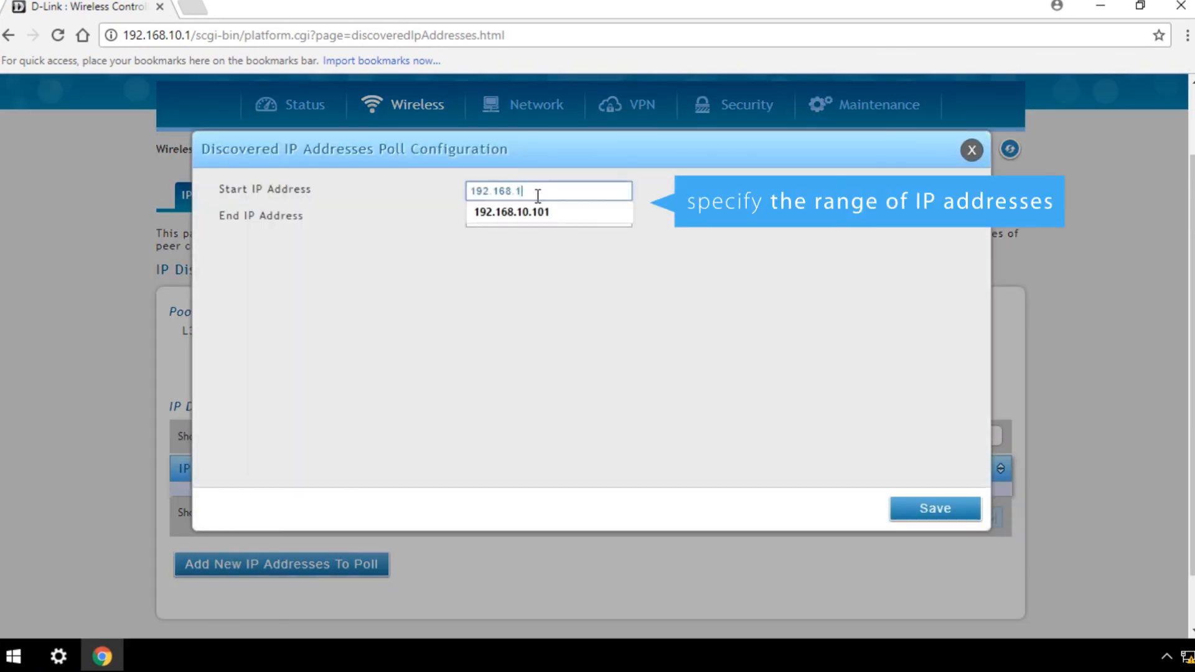
type("192.168.10.")
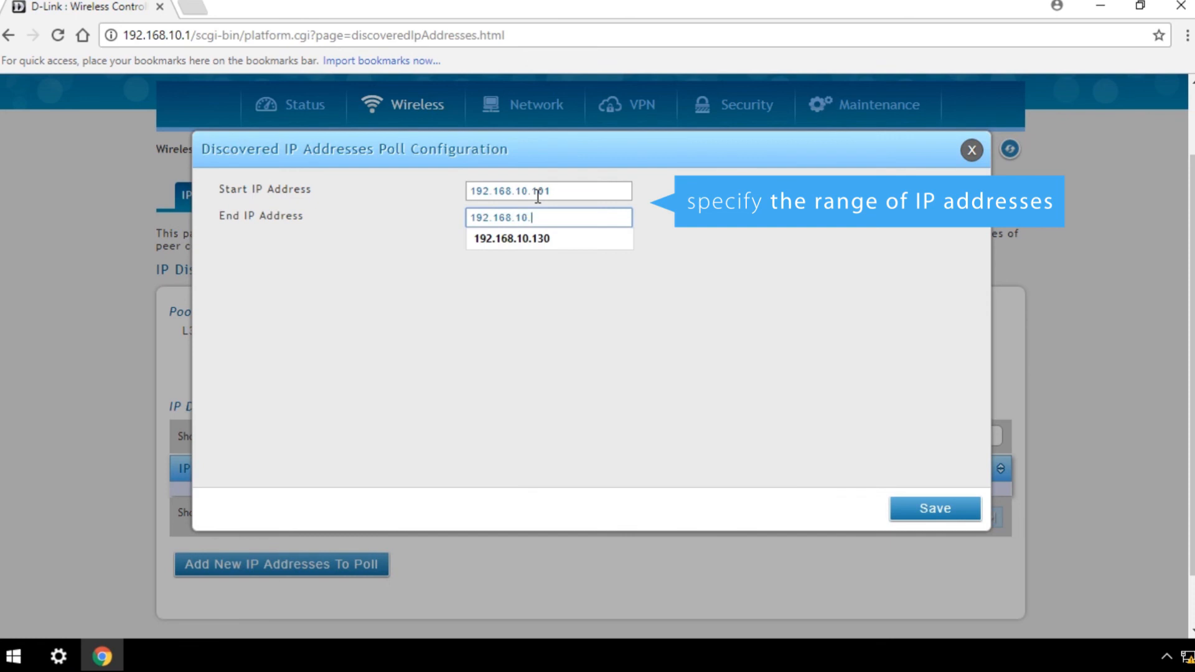
left_click(933, 508)
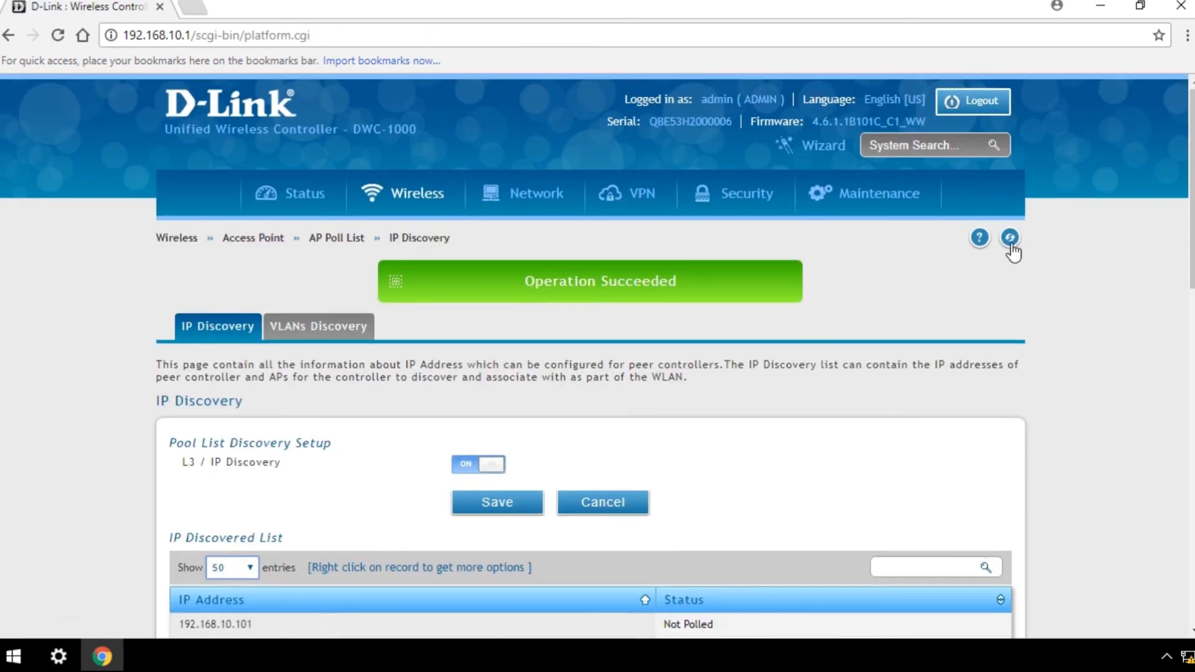
mouse_move(1009, 237)
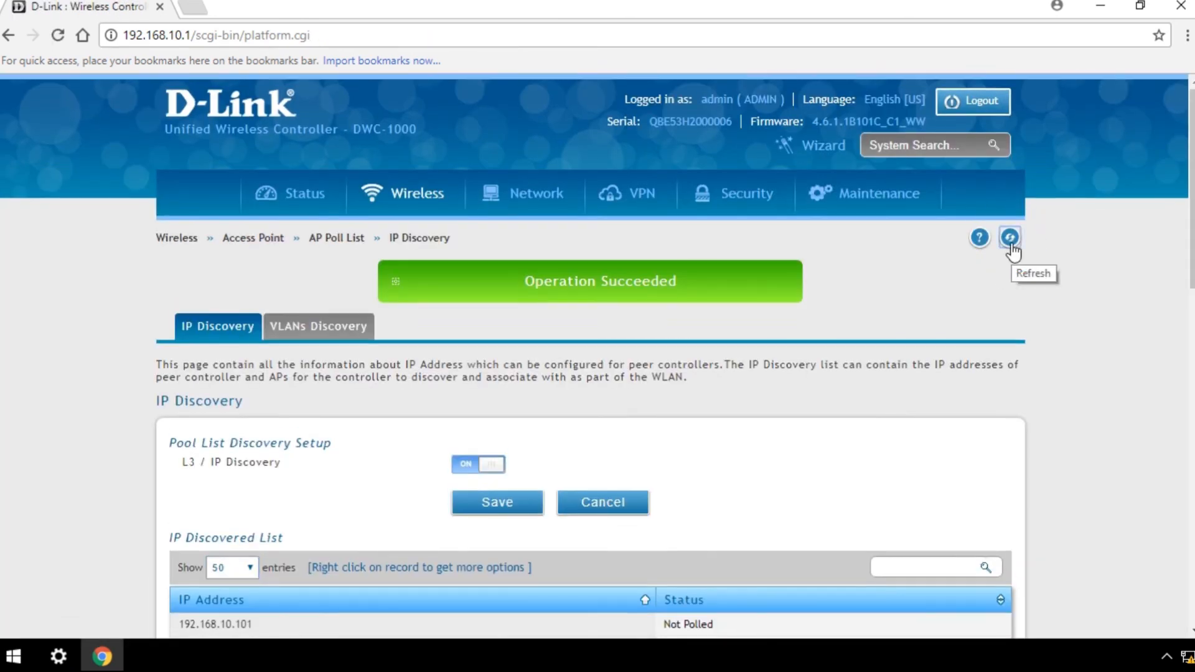
left_click(1010, 237)
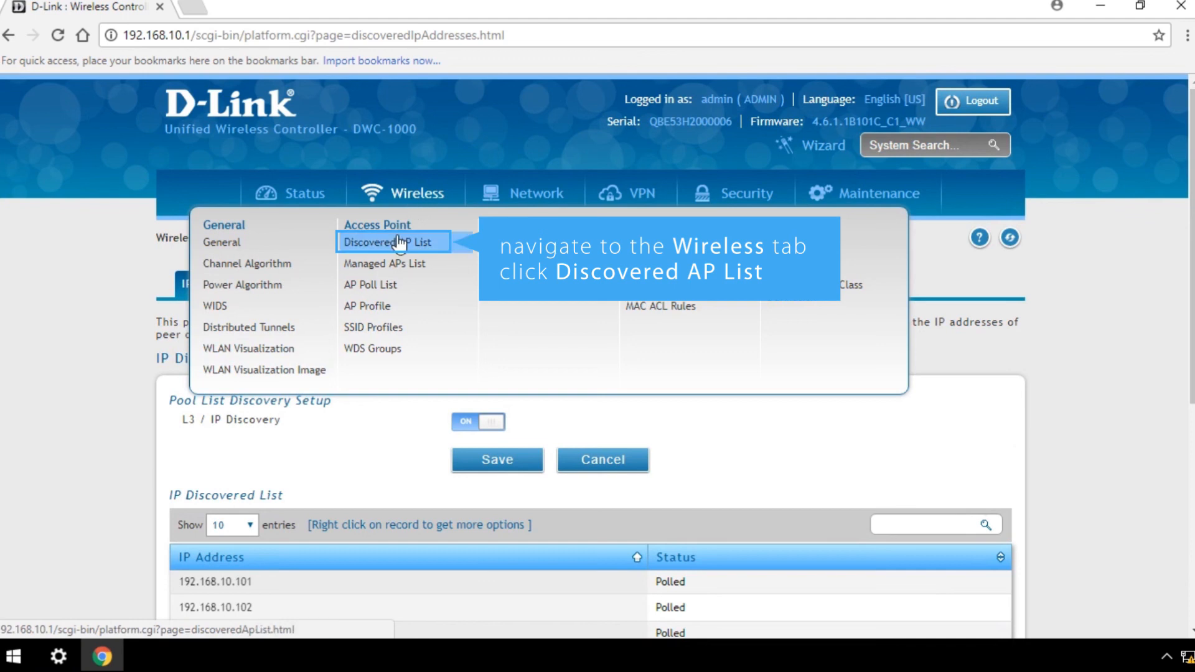
From the Discovered AP List, manage the DWL-8610AP as Managed with location DWL-8610_A1.
left_click(391, 242)
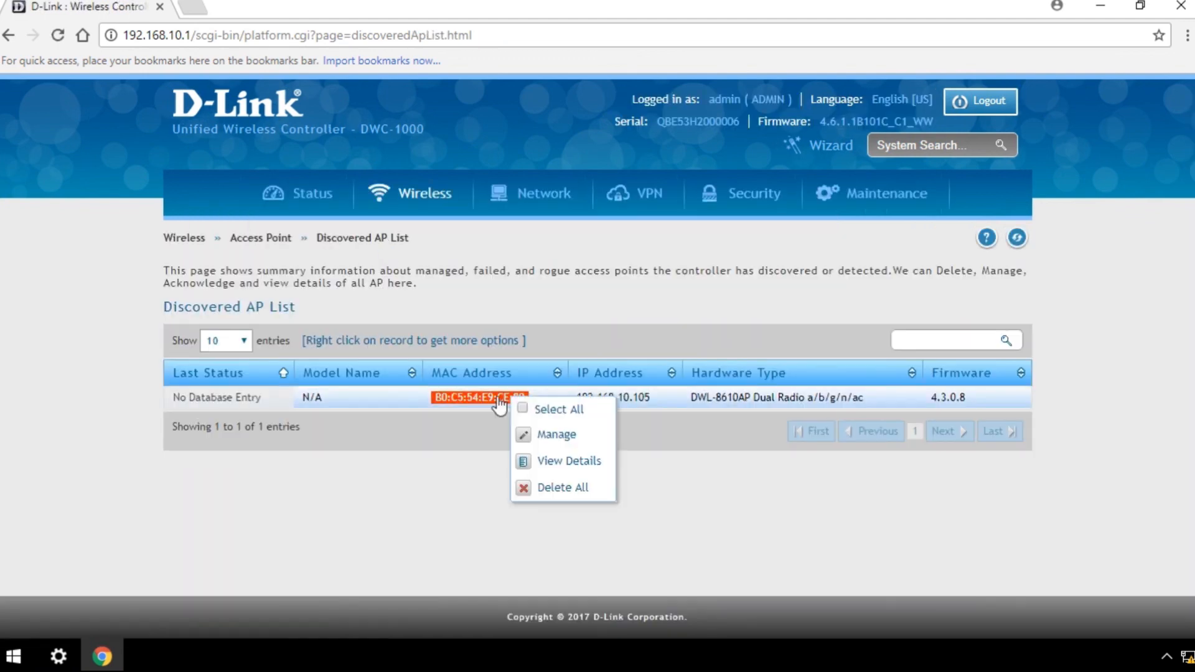
mouse_move(548, 441)
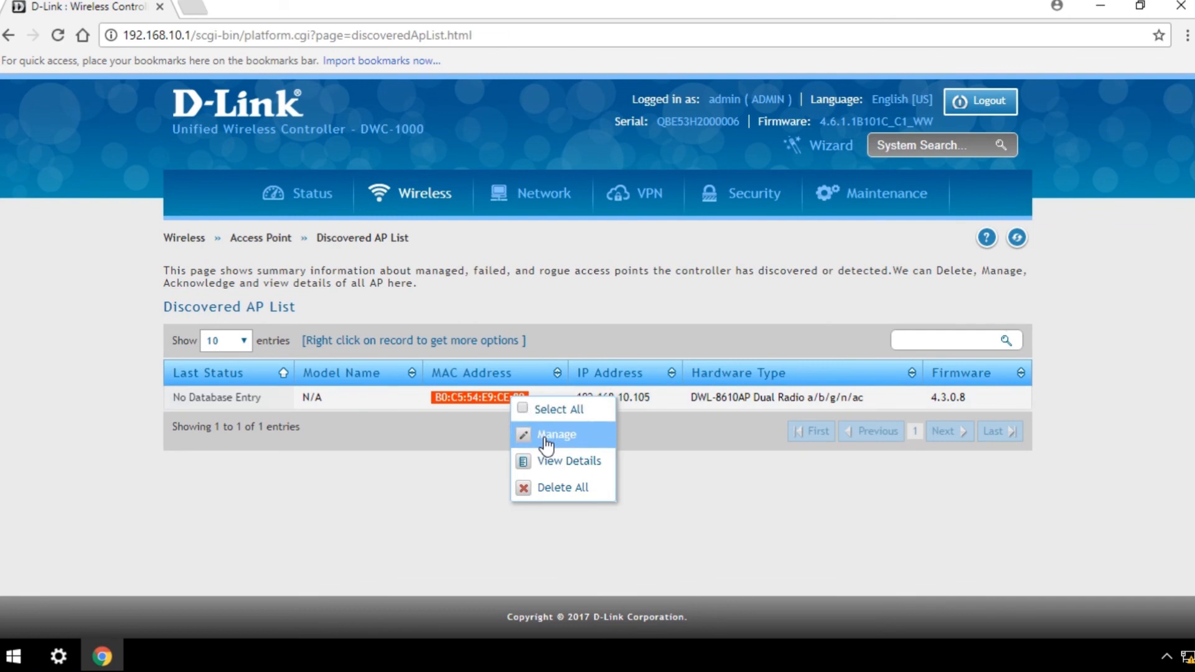
left_click(555, 434)
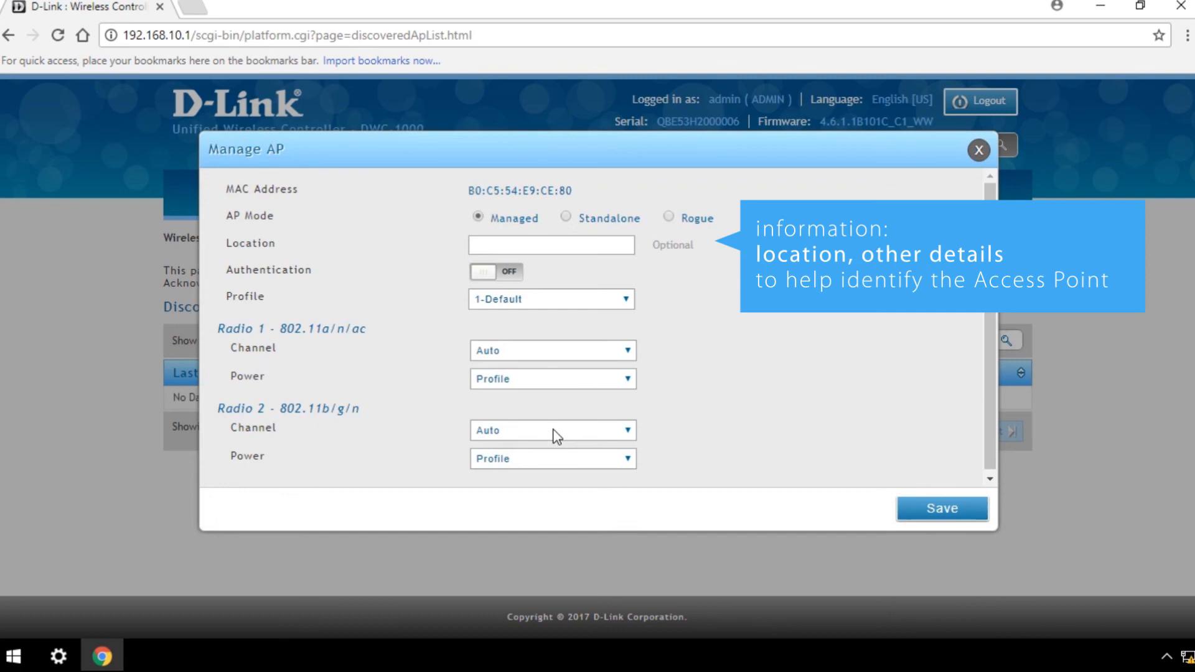
type("DWL-8610_")
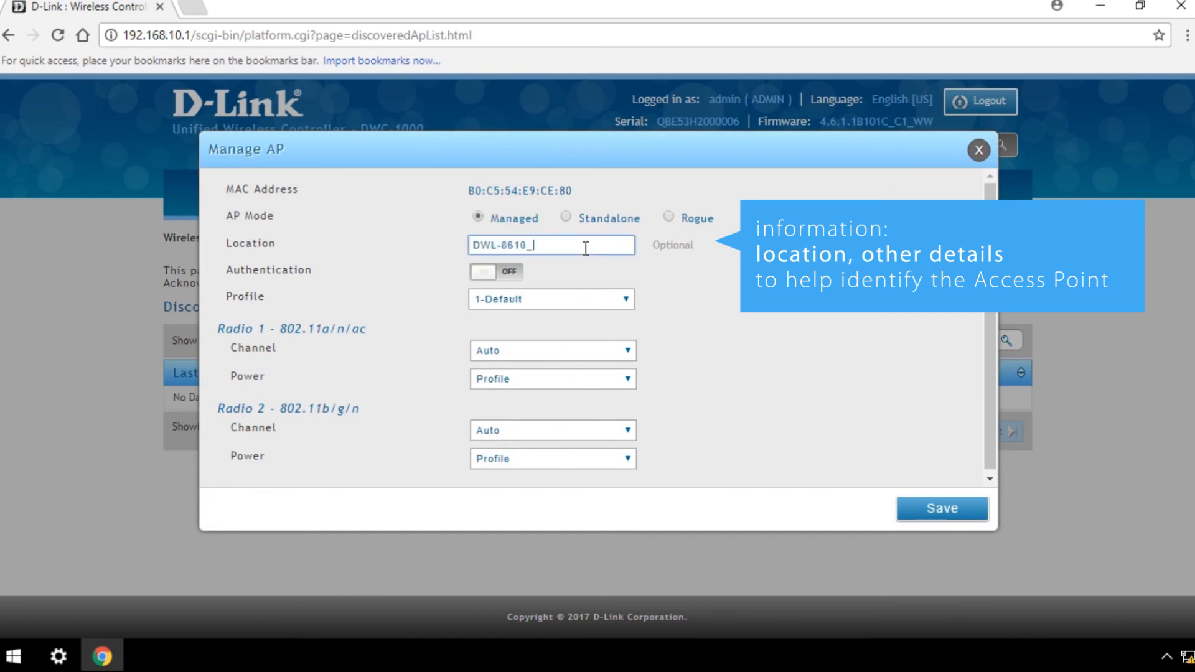
type("A1")
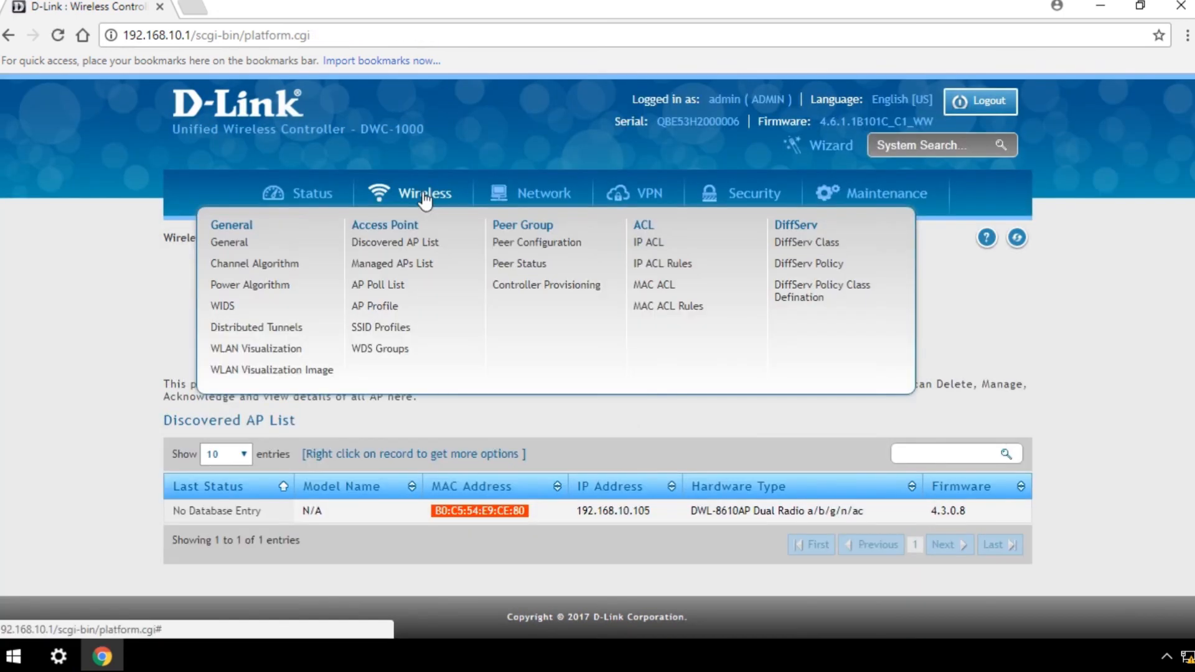
View the Valid APs tab of Managed APs List showing B0:C5:54:E9:CE:80 Managed at DWL-8610_A1, with its Edit/Delete actions.
left_click(392, 262)
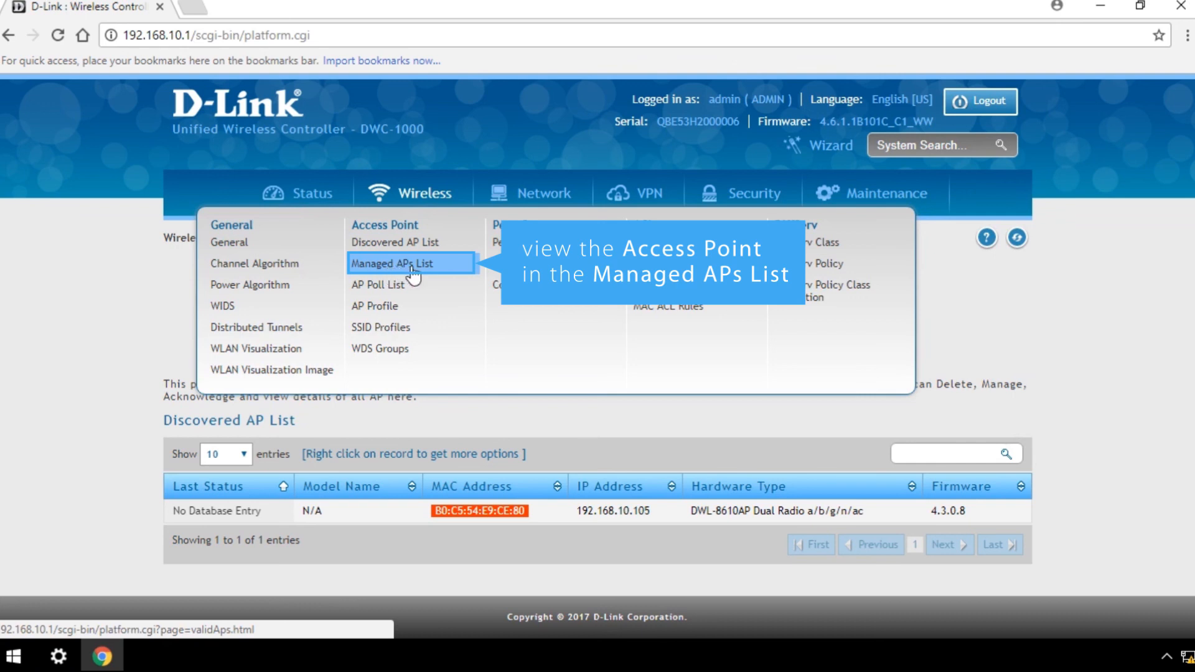
left_click(390, 263)
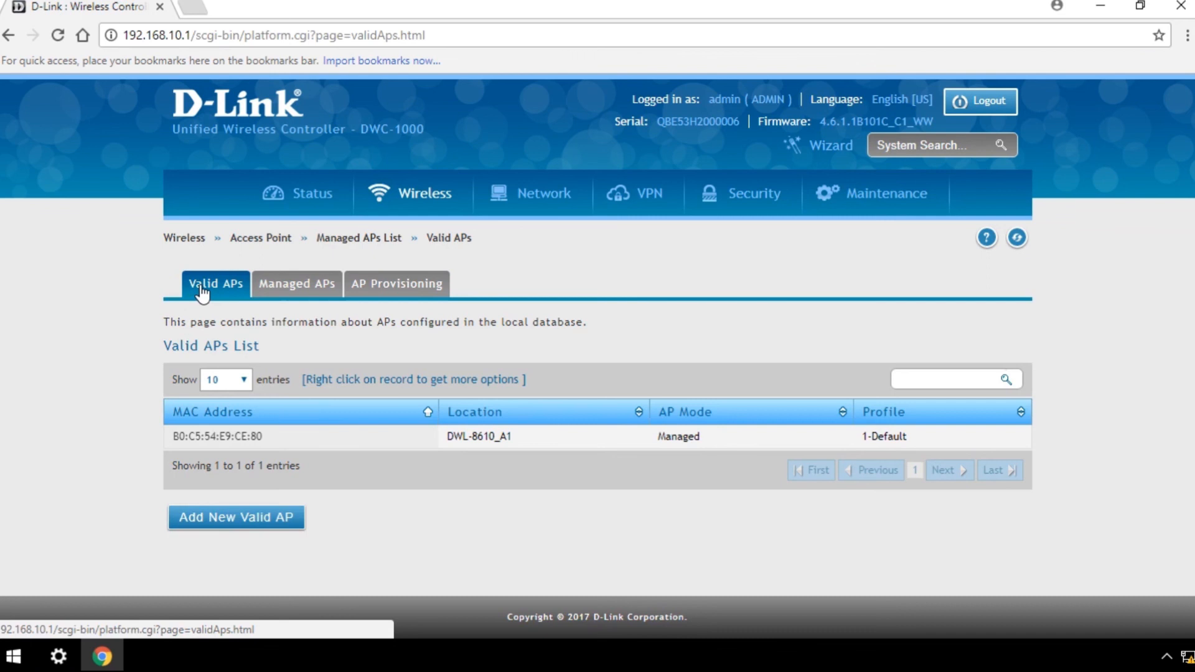
mouse_move(528, 439)
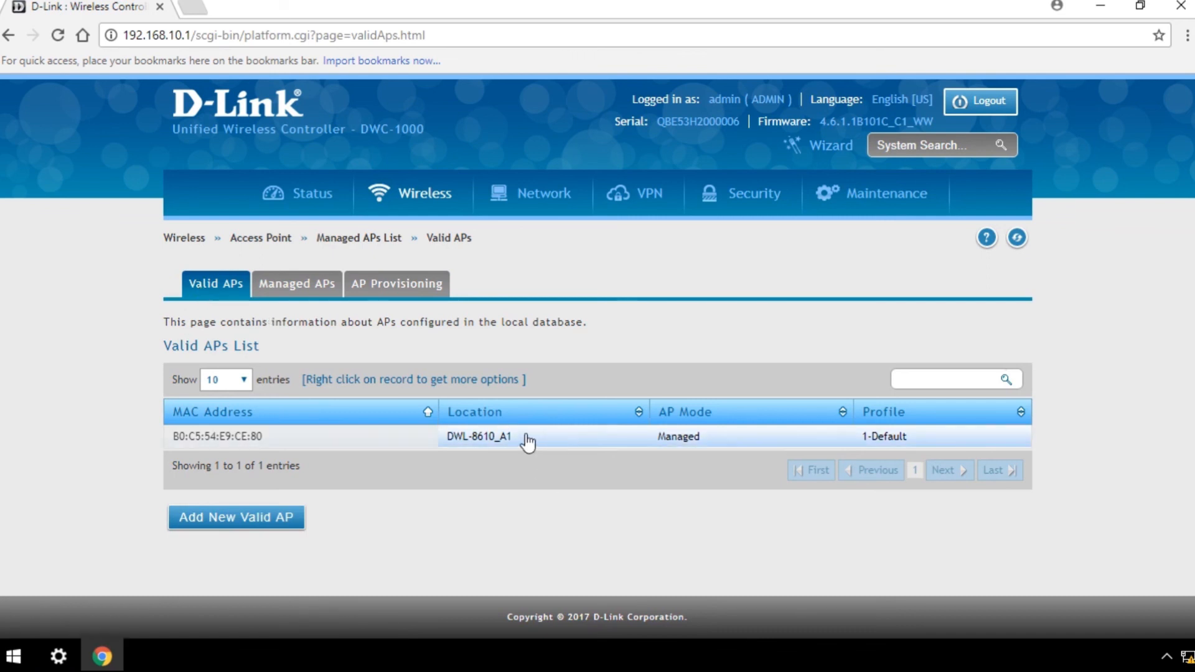
right_click(478, 436)
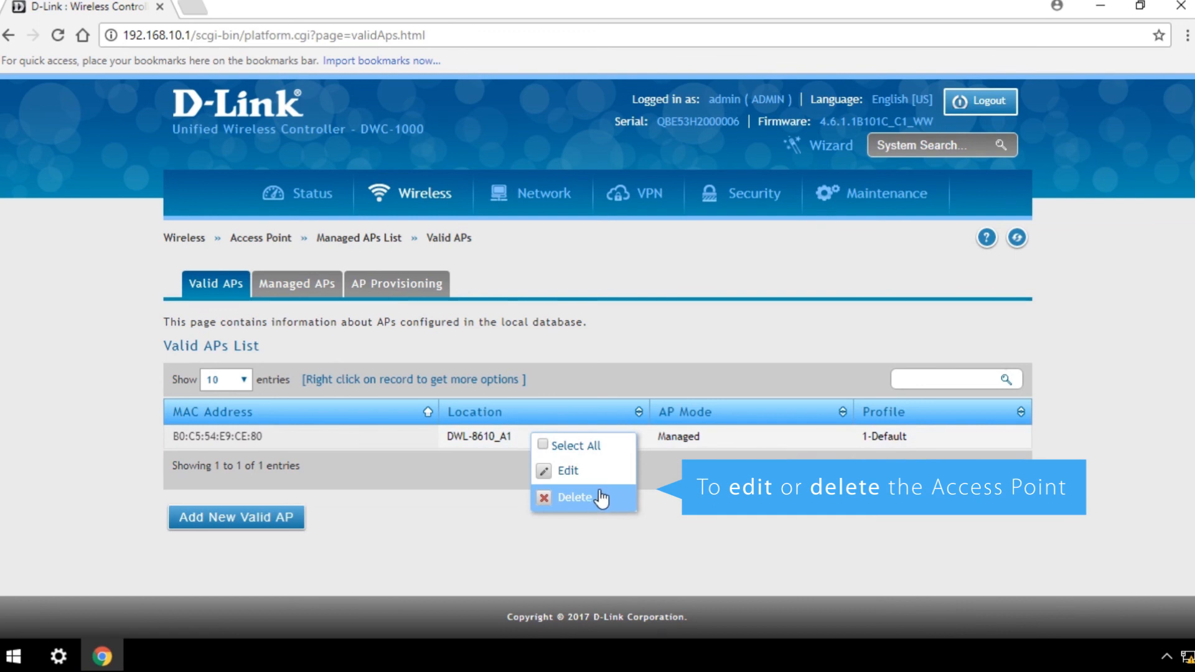
left_click(423, 193)
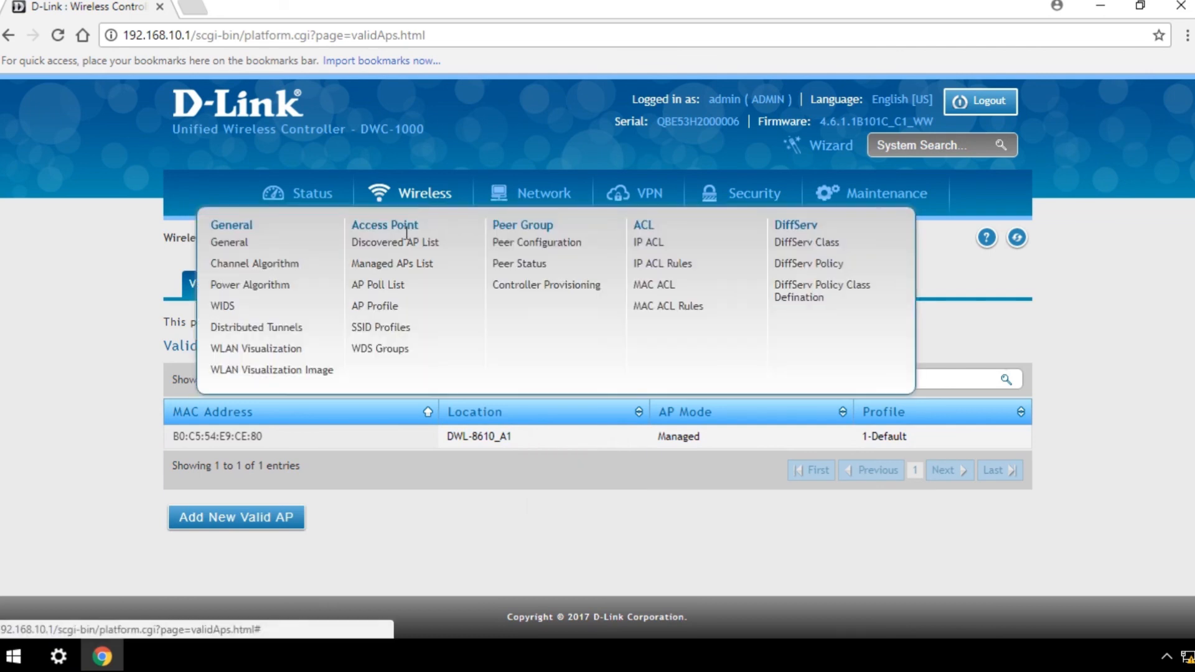
Confirm the DWL-8610AP at 192.168.10.105 shows Managed in Discovered AP List and Managed APs List.
left_click(395, 242)
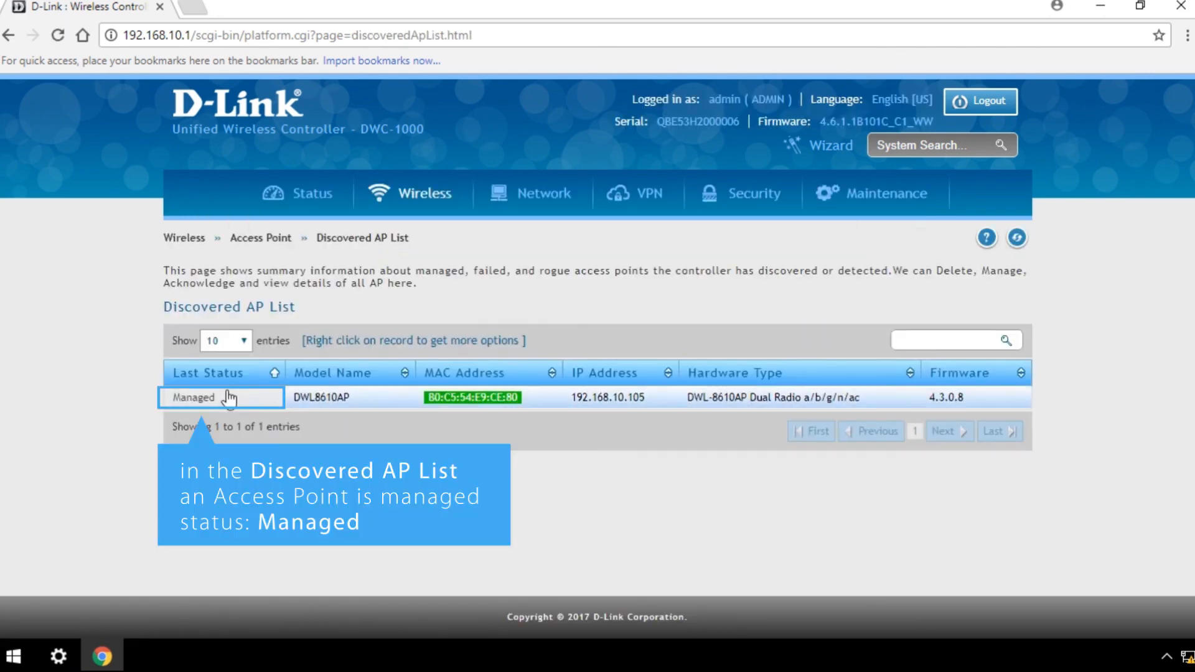
double_click(193, 397)
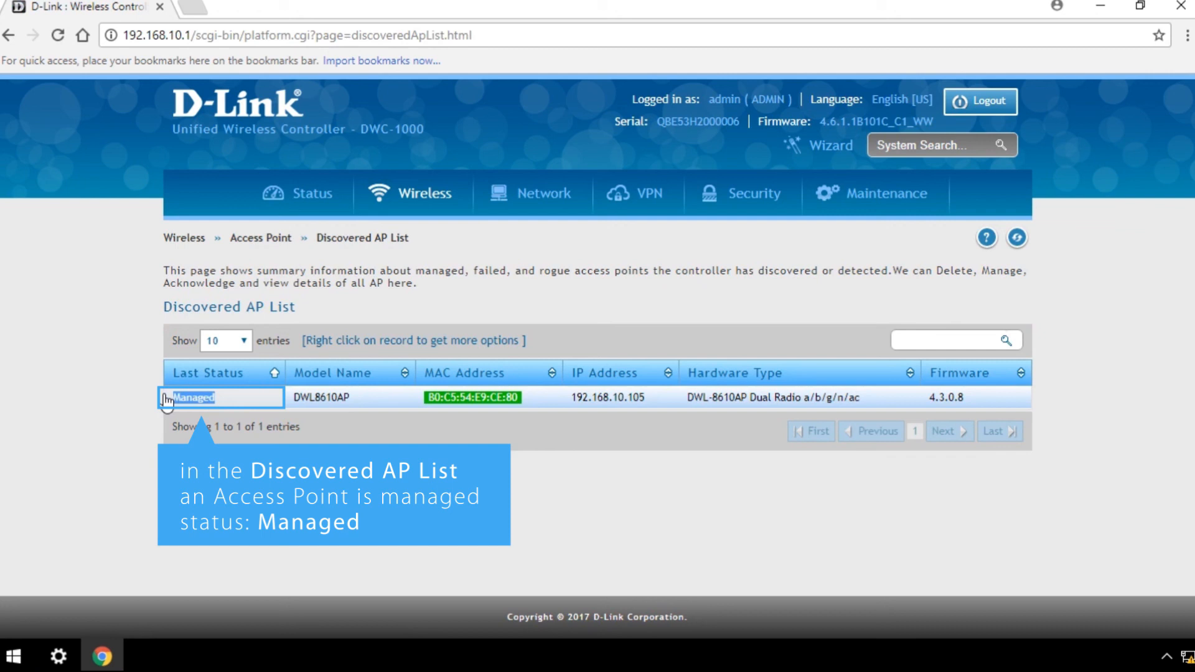
left_click(392, 263)
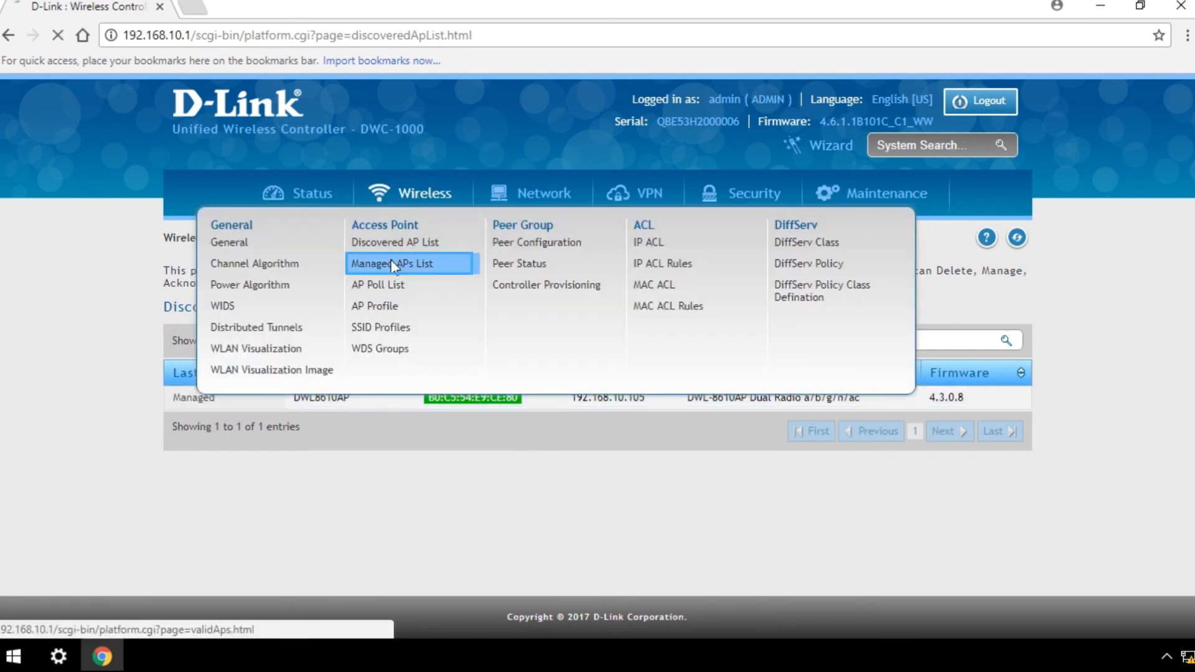
left_click(393, 263)
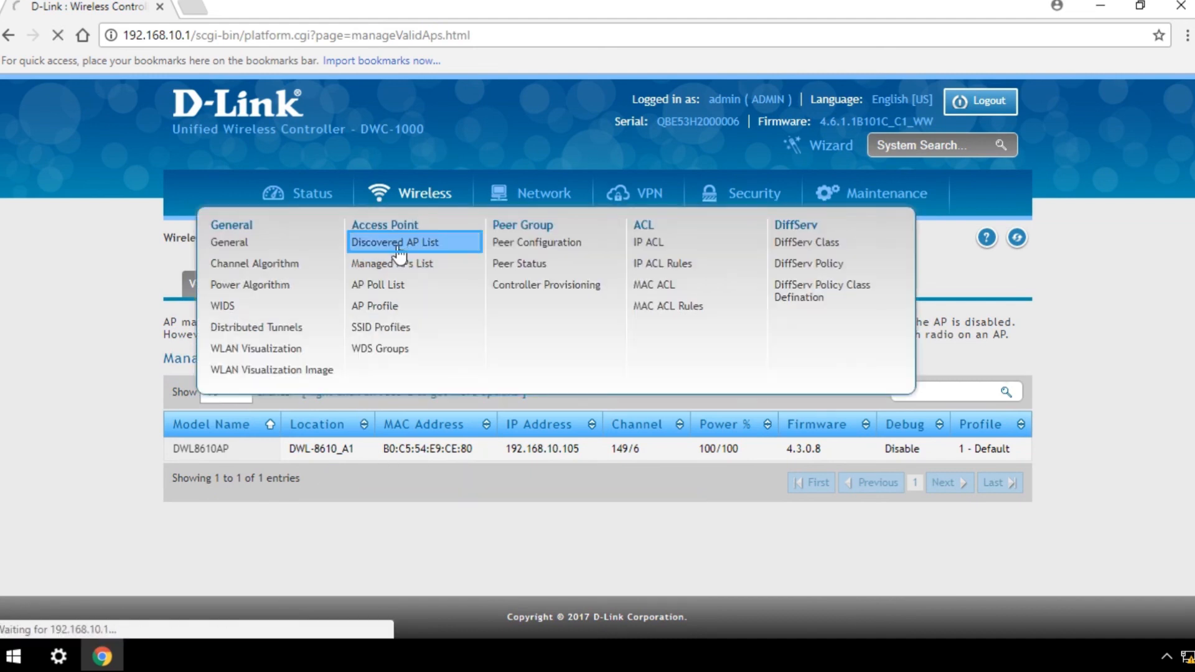
left_click(395, 241)
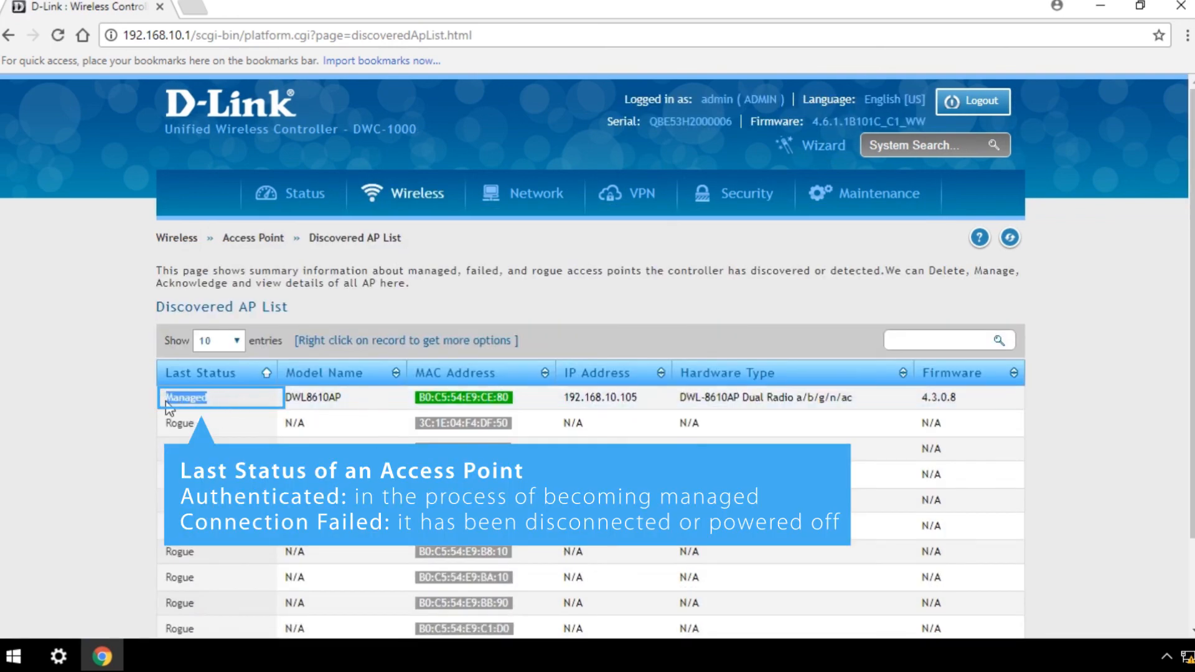
mouse_move(122, 406)
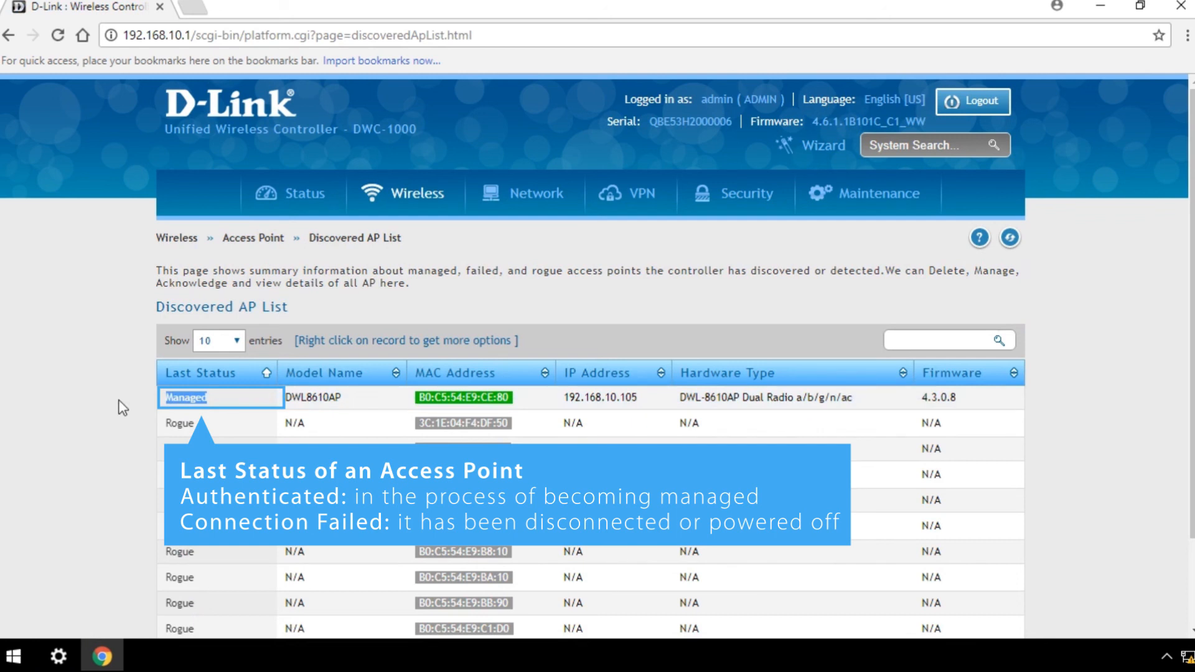